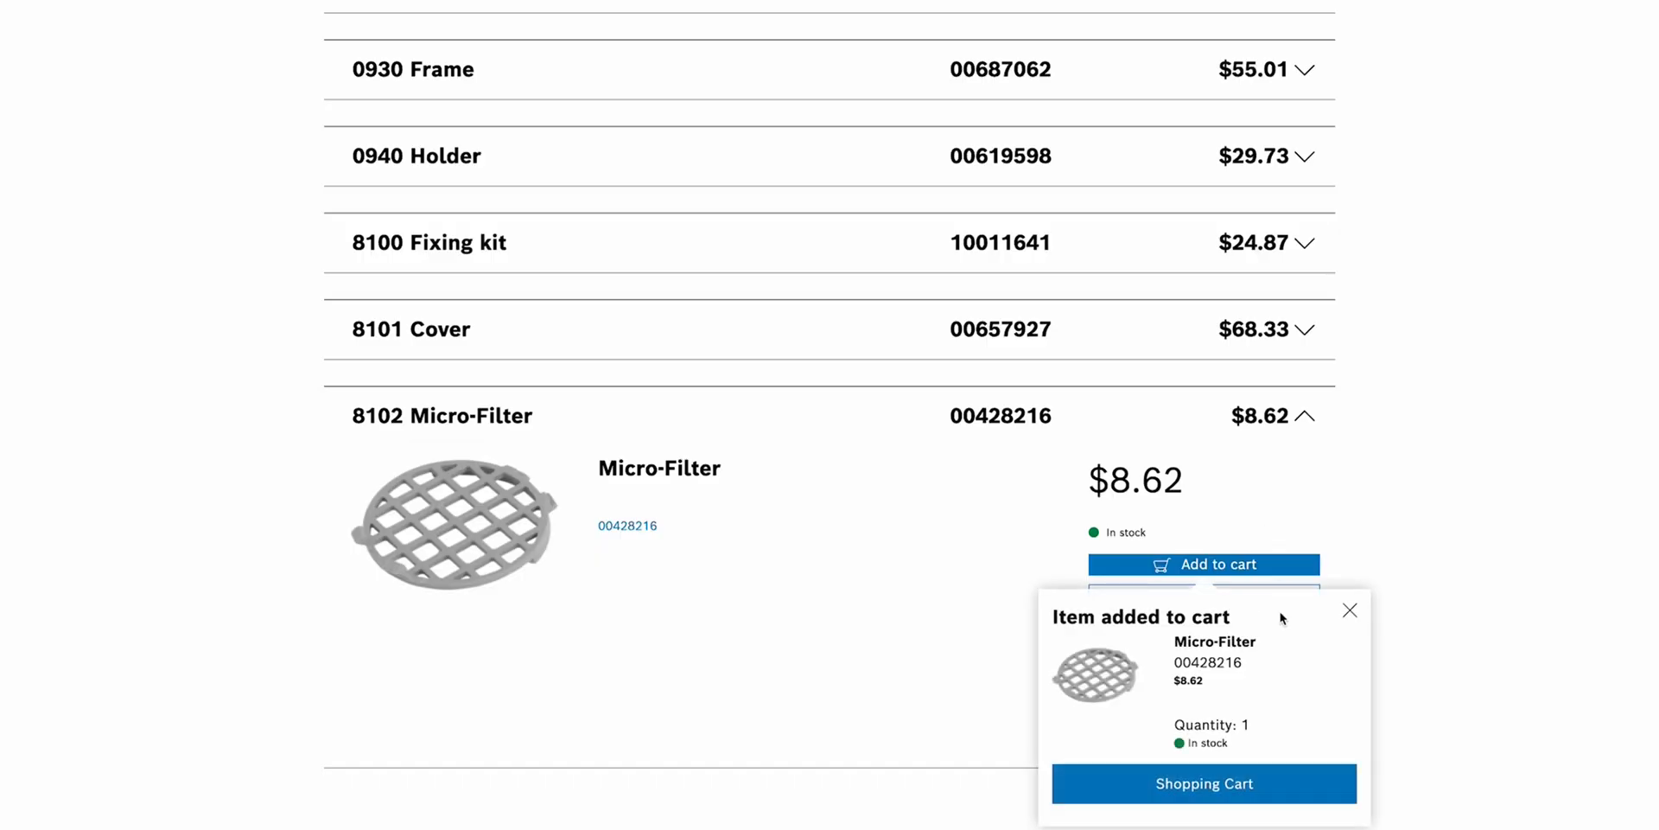
- View the cart: one Micro-Filter (00428216) at $8.62, $16.62 total with shipping
left_click(1203, 783)
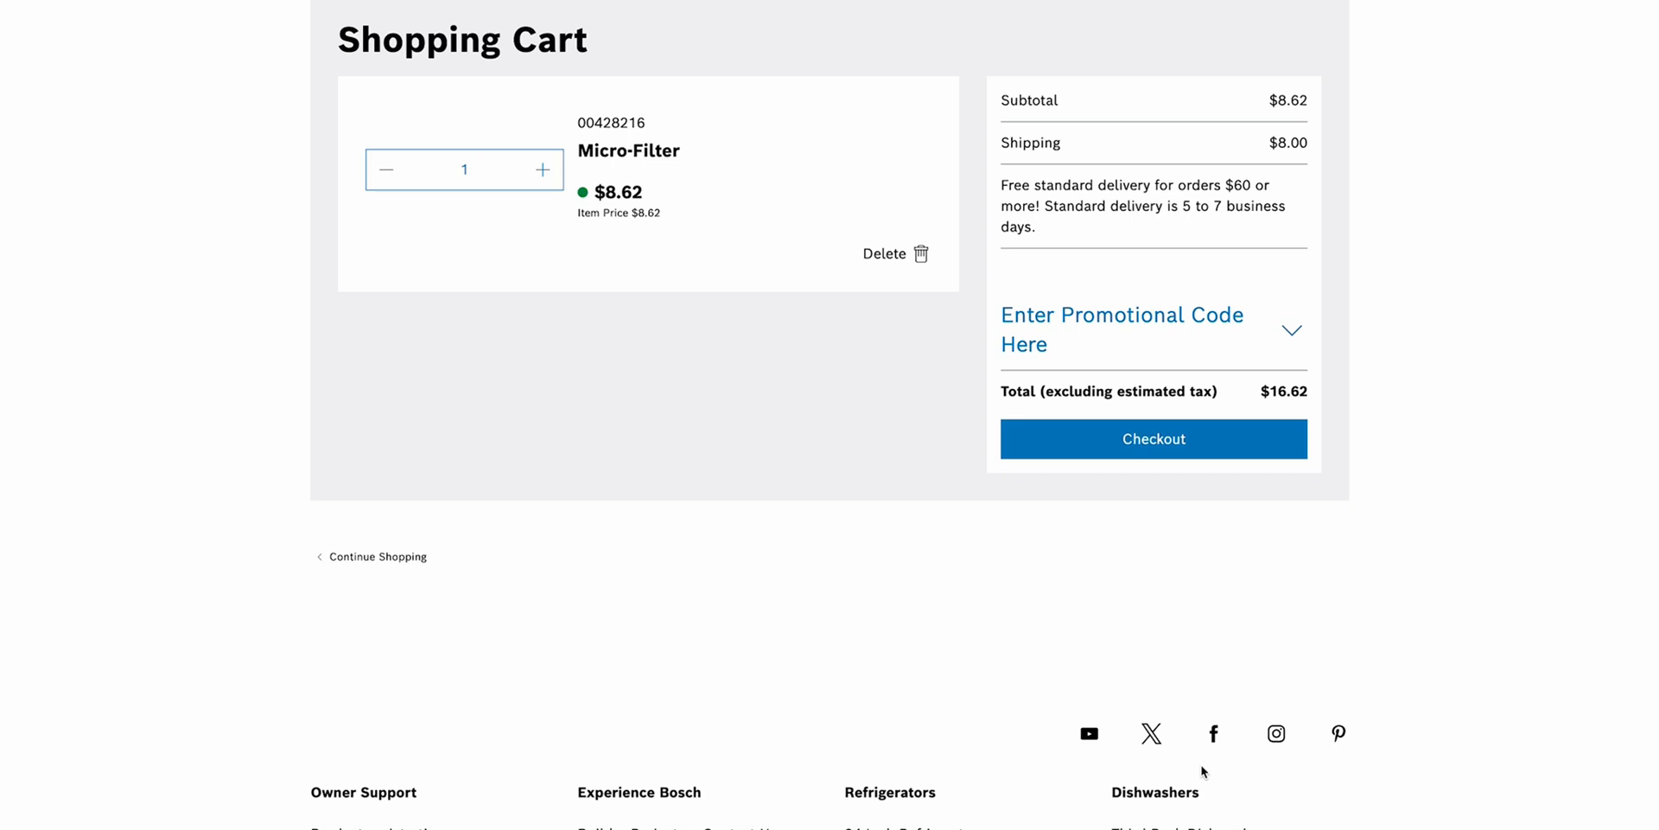